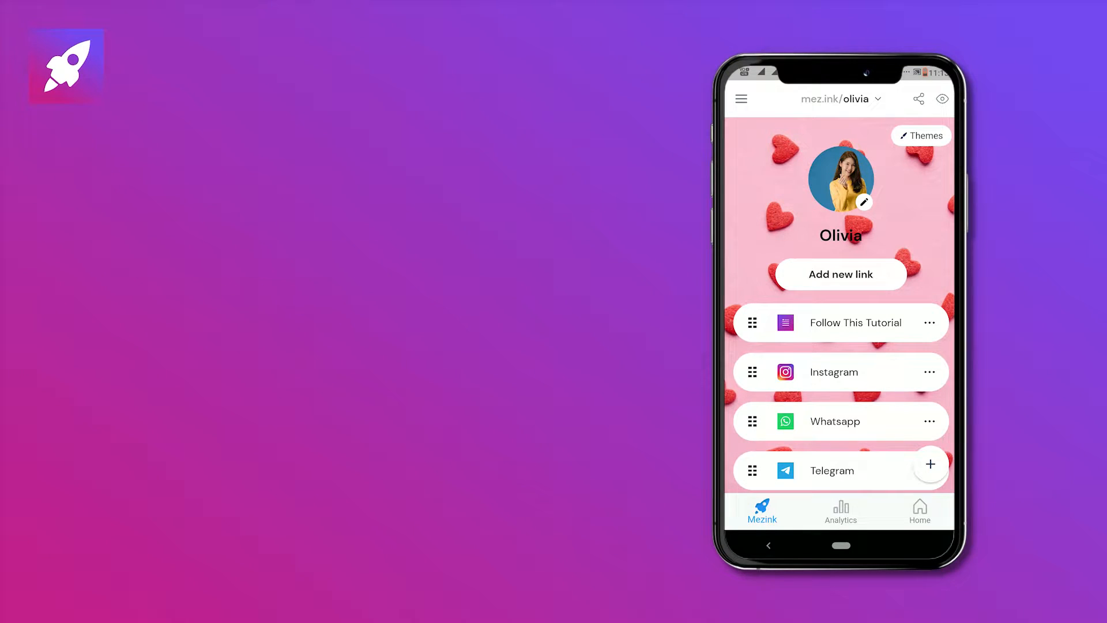
Step: Open the empty new-link form from the Mezink dashboard
left_click(840, 274)
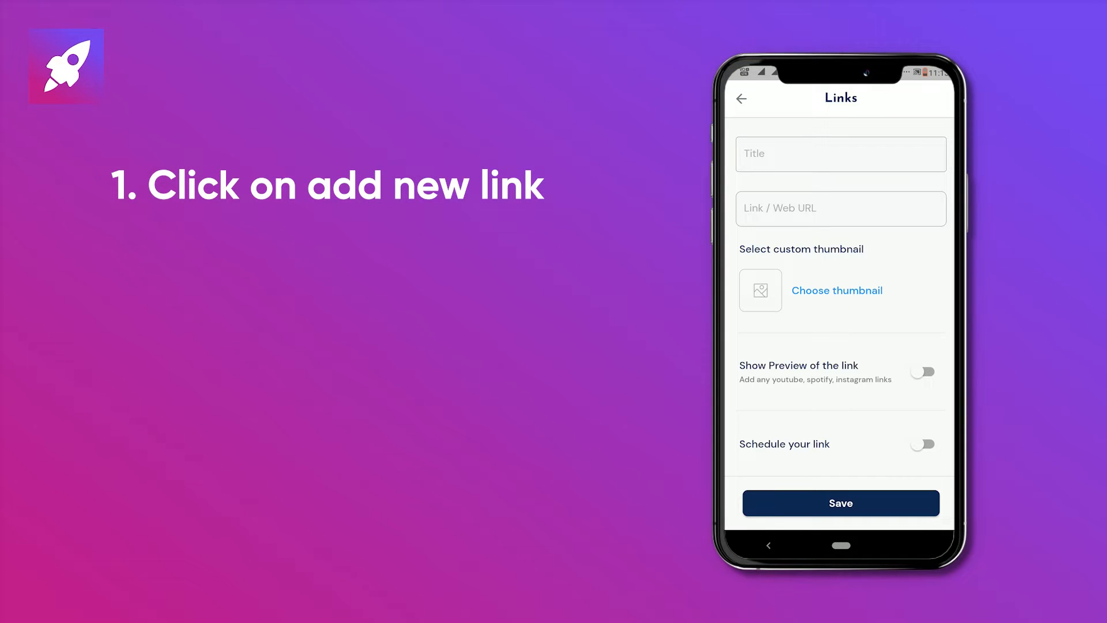
Step: Enter 'YouTube' as the new link's title
left_click(840, 154)
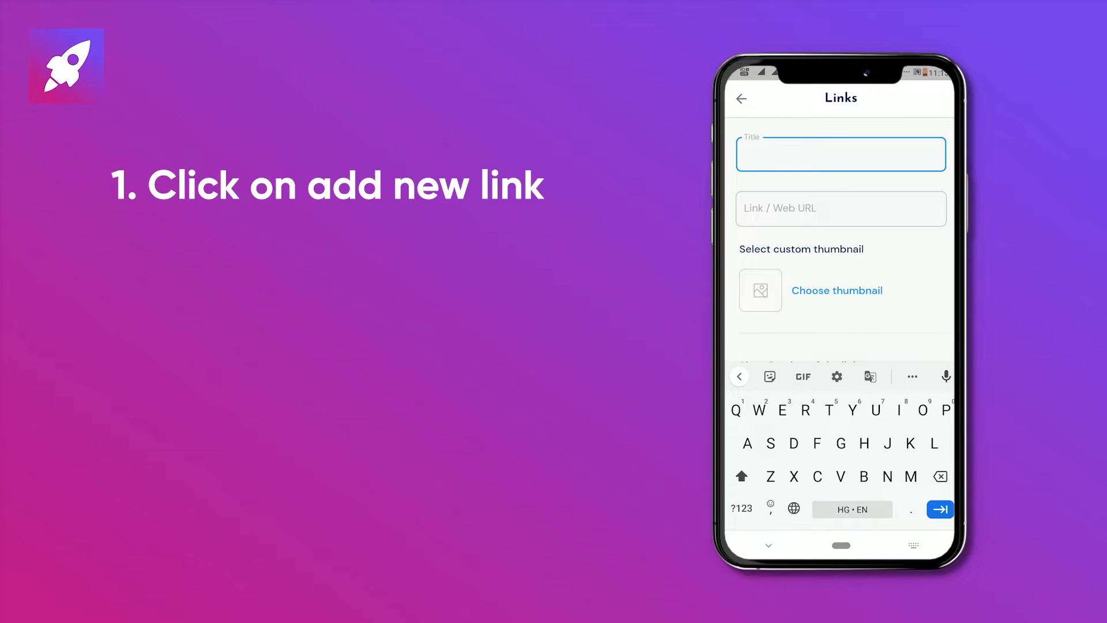
type("YouTube")
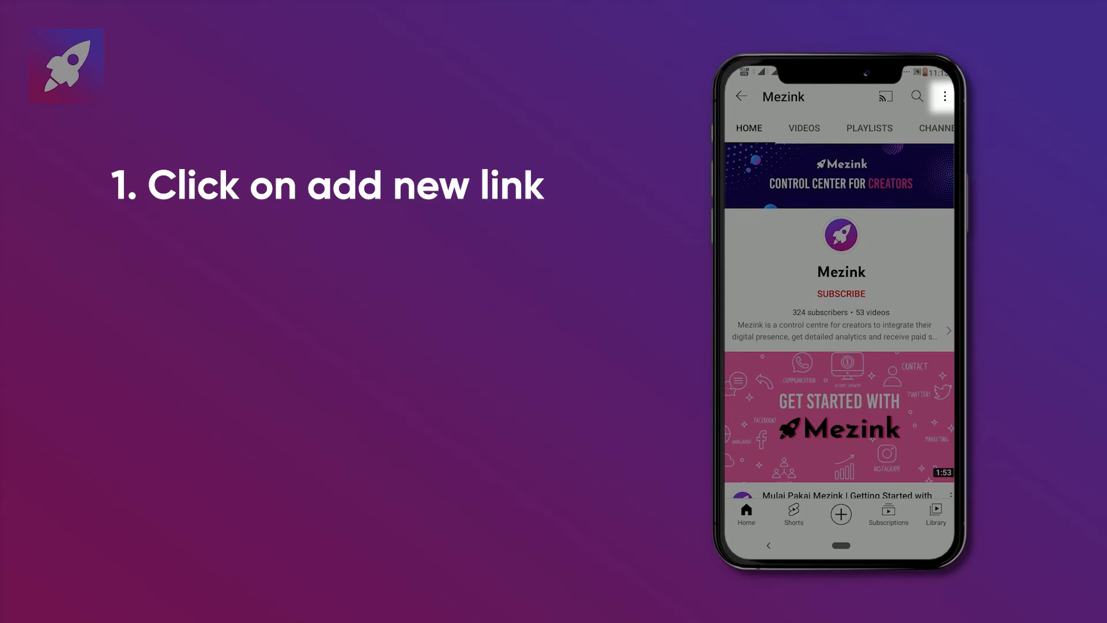
left_click(944, 97)
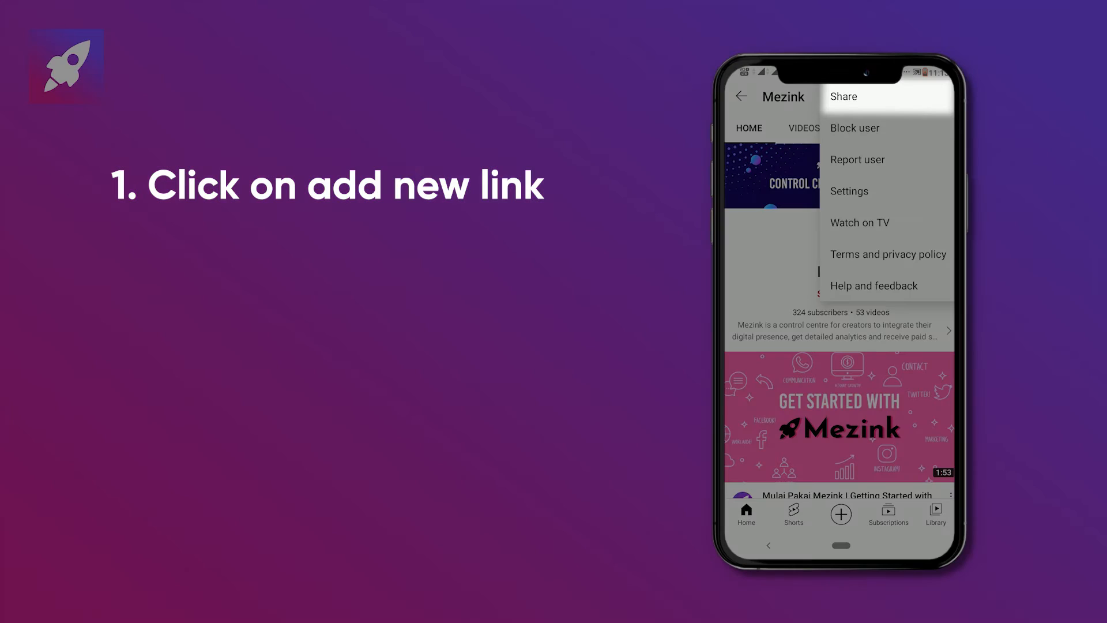
left_click(843, 97)
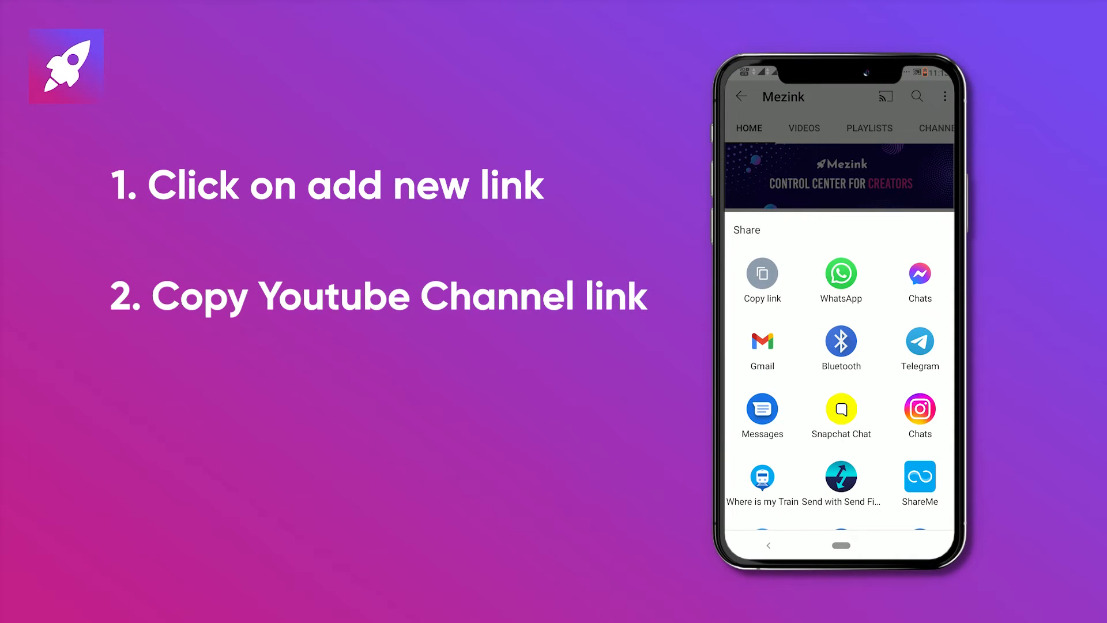
left_click(762, 275)
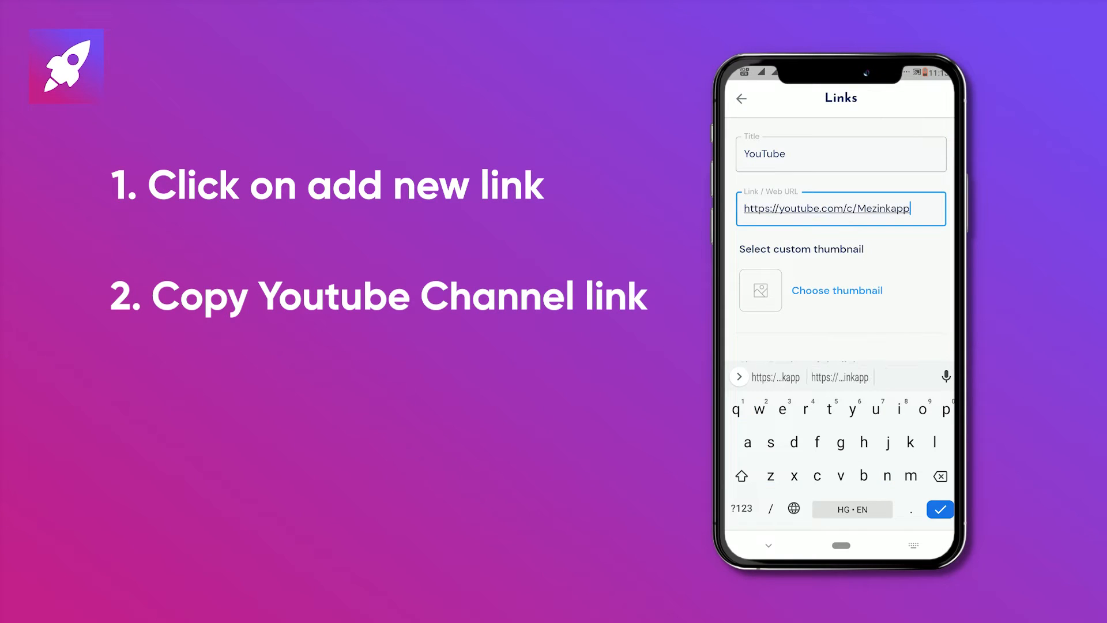
Step: Give the link the YouTube logo thumbnail, save it, and preview the mez.ink page
left_click(837, 290)
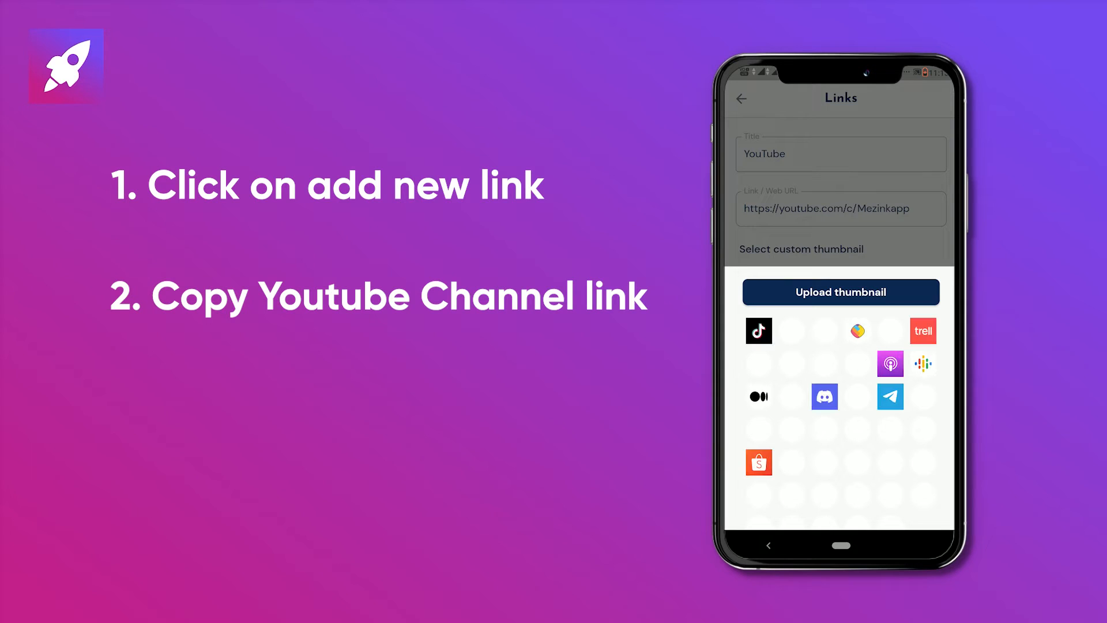
left_click(840, 209)
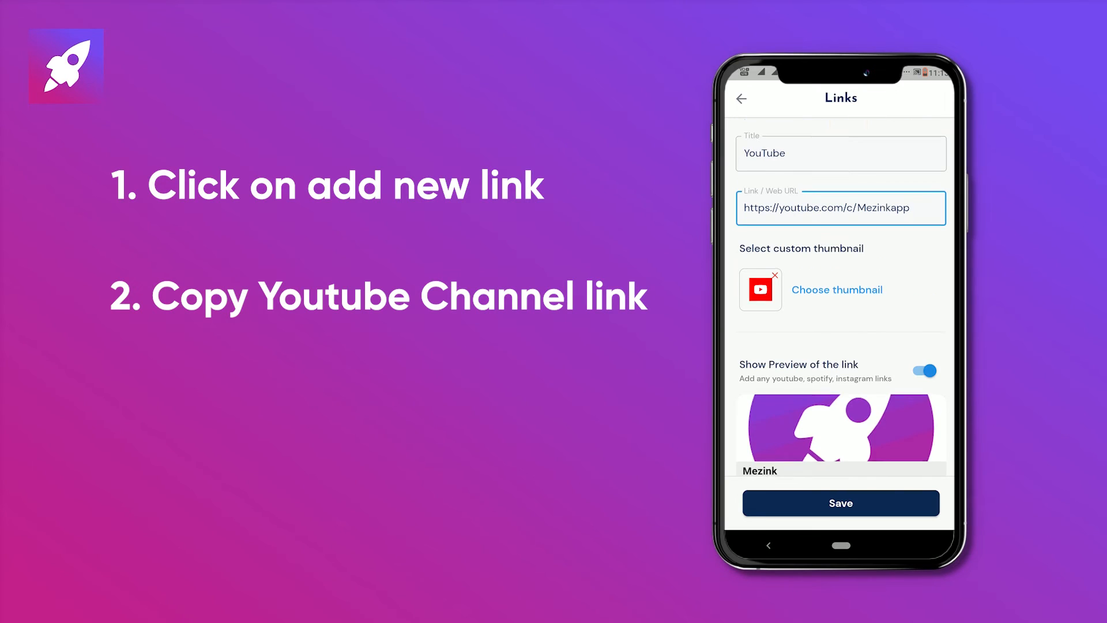
left_click(840, 503)
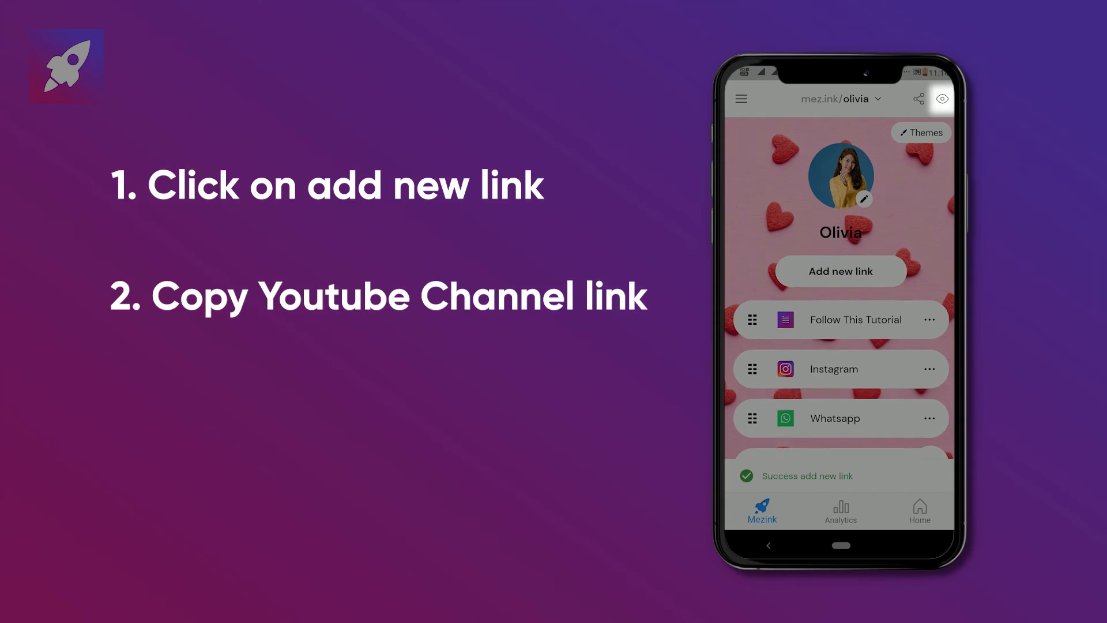
left_click(942, 98)
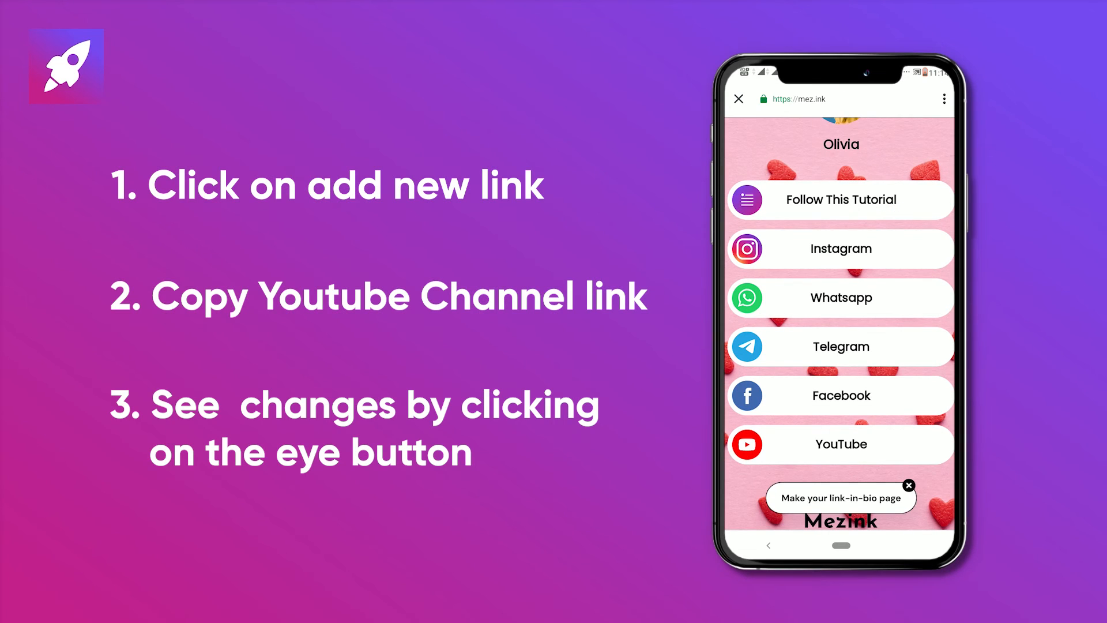